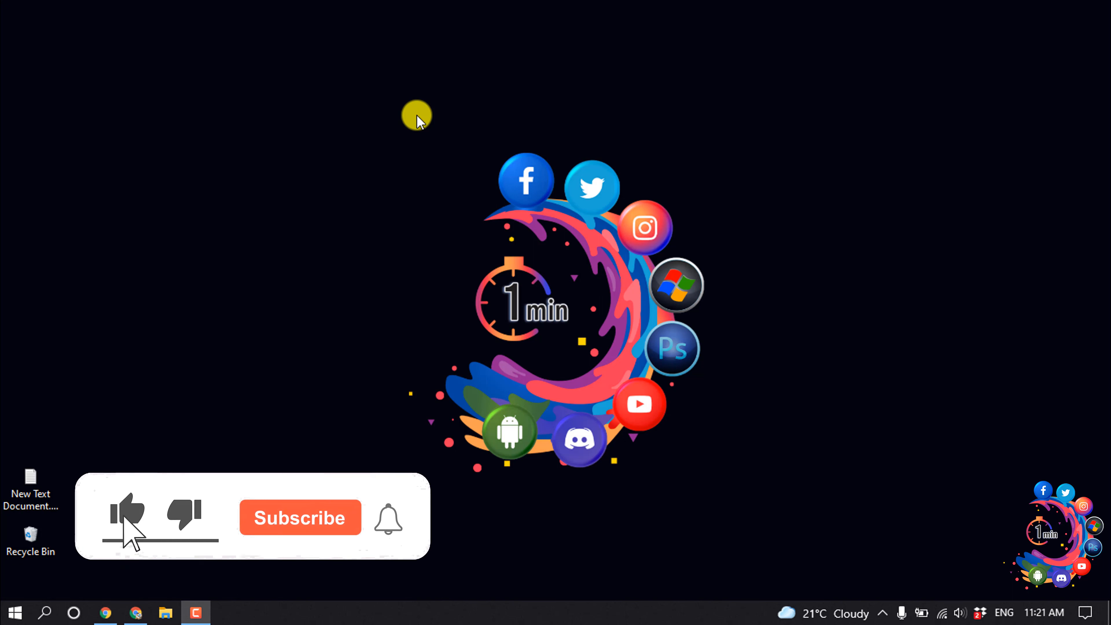
- Bring Chrome with the published blog post to the front from the taskbar
click(299, 518)
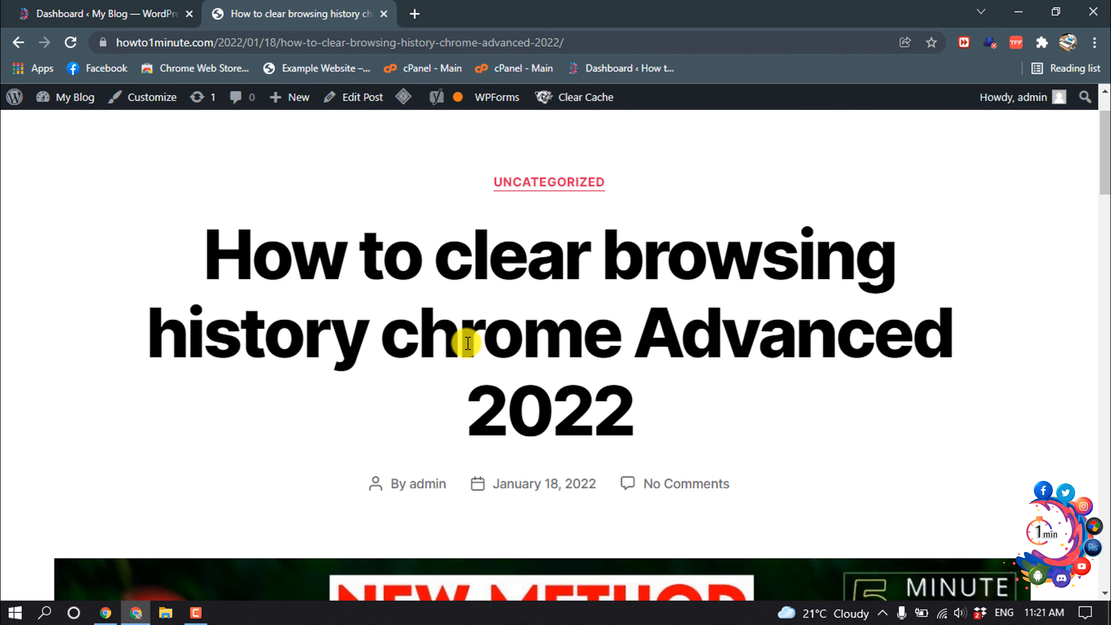
- Scroll to the 'By admin' byline and show the browser context menu beside it
scroll(down, 3)
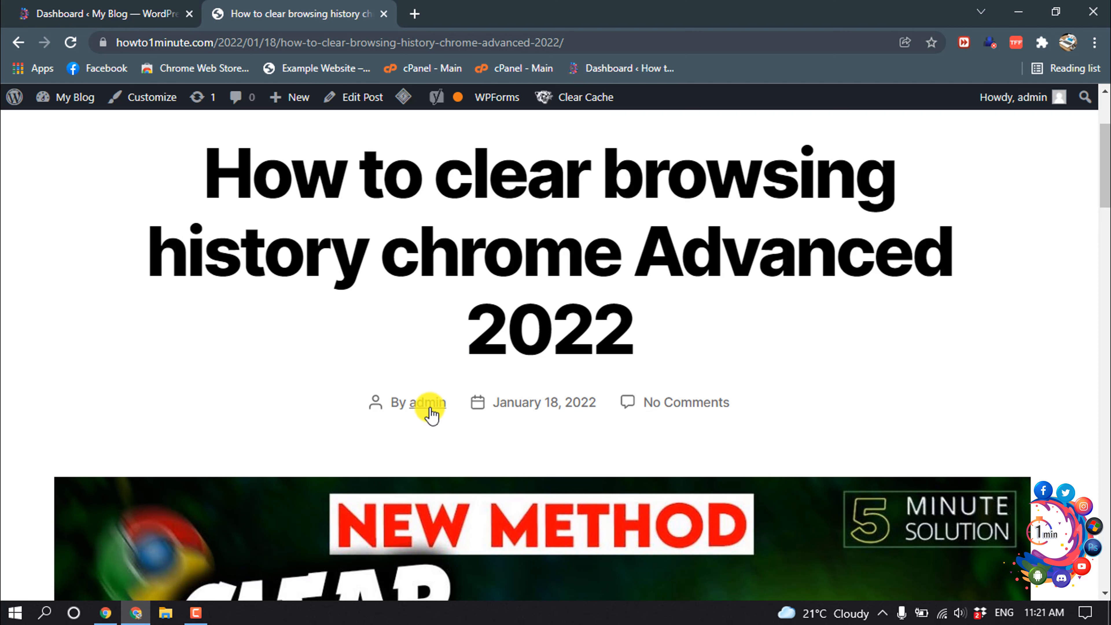
scroll(down, 3)
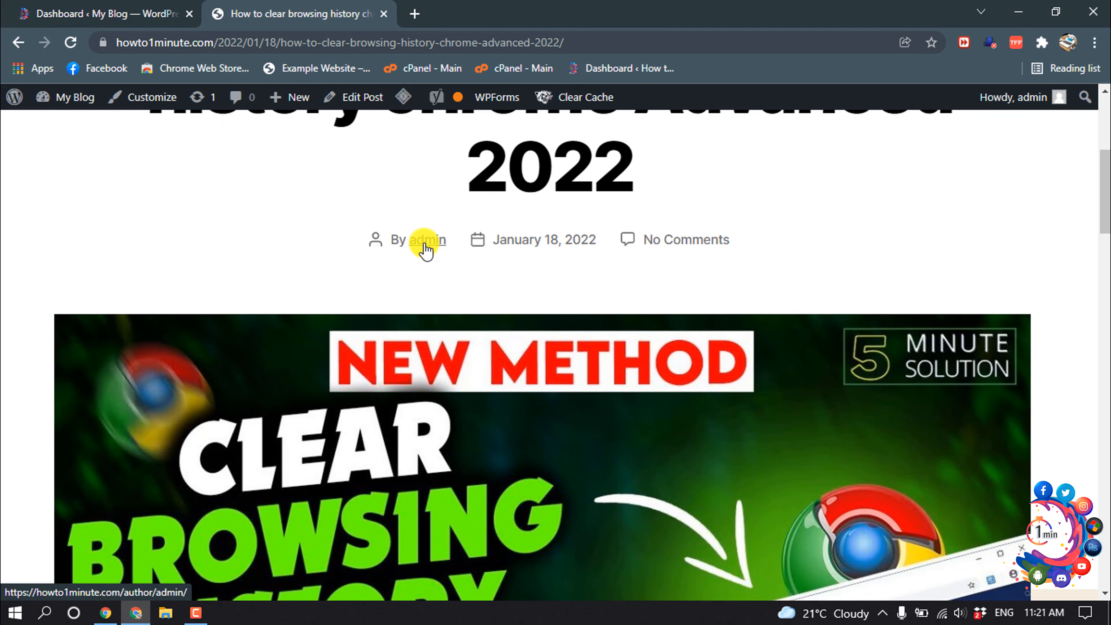
mouse_move(400, 277)
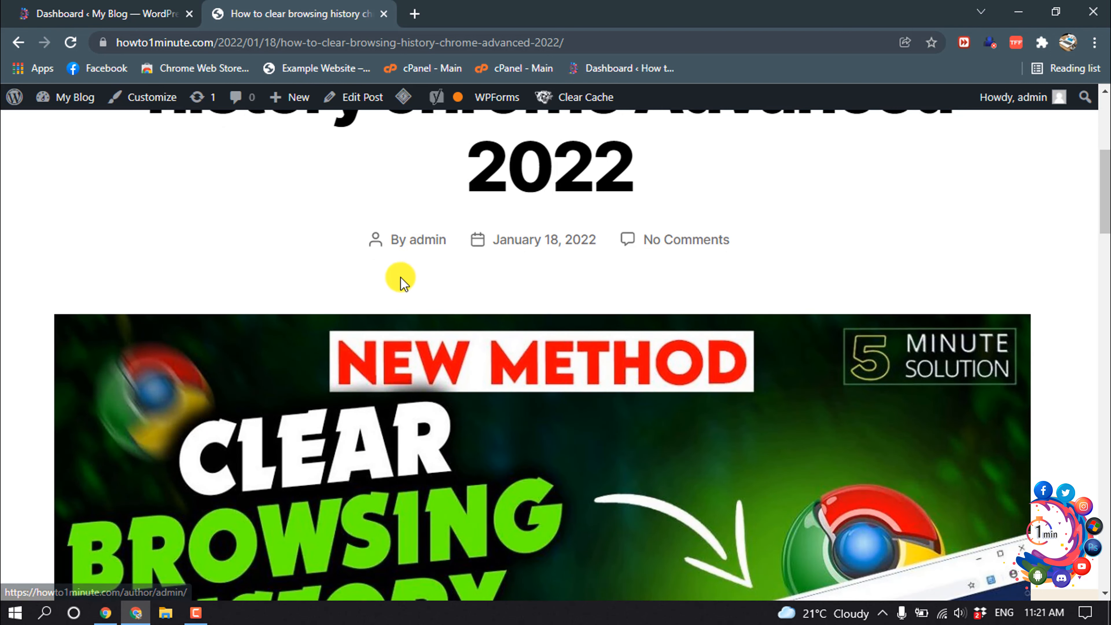
right_click(400, 277)
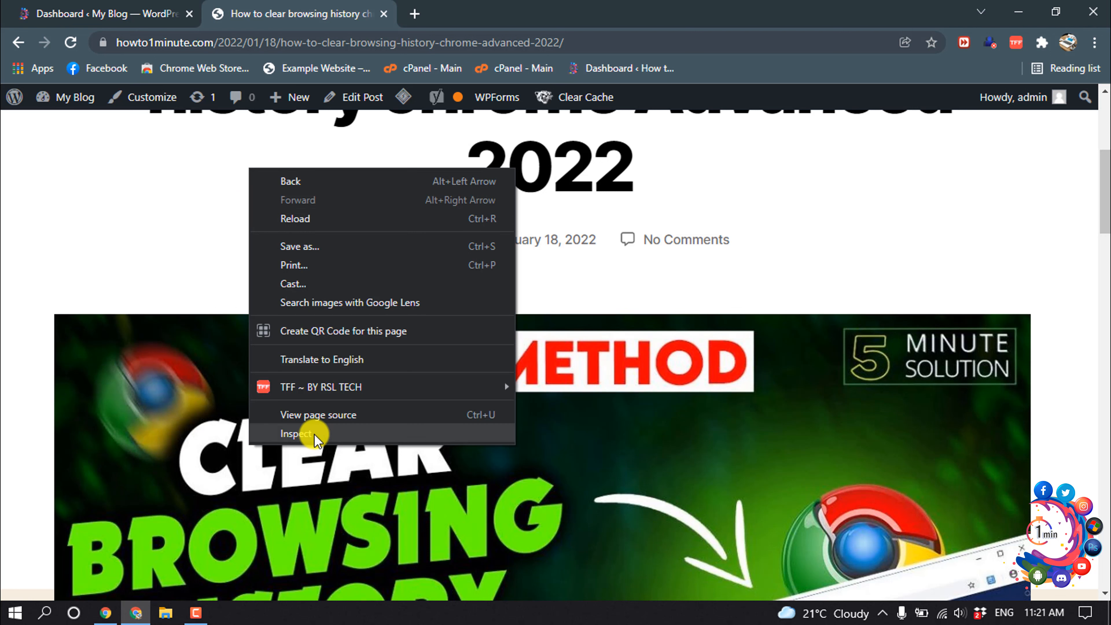
- Inspect the byline's li element and copy its post-author class name
click(296, 433)
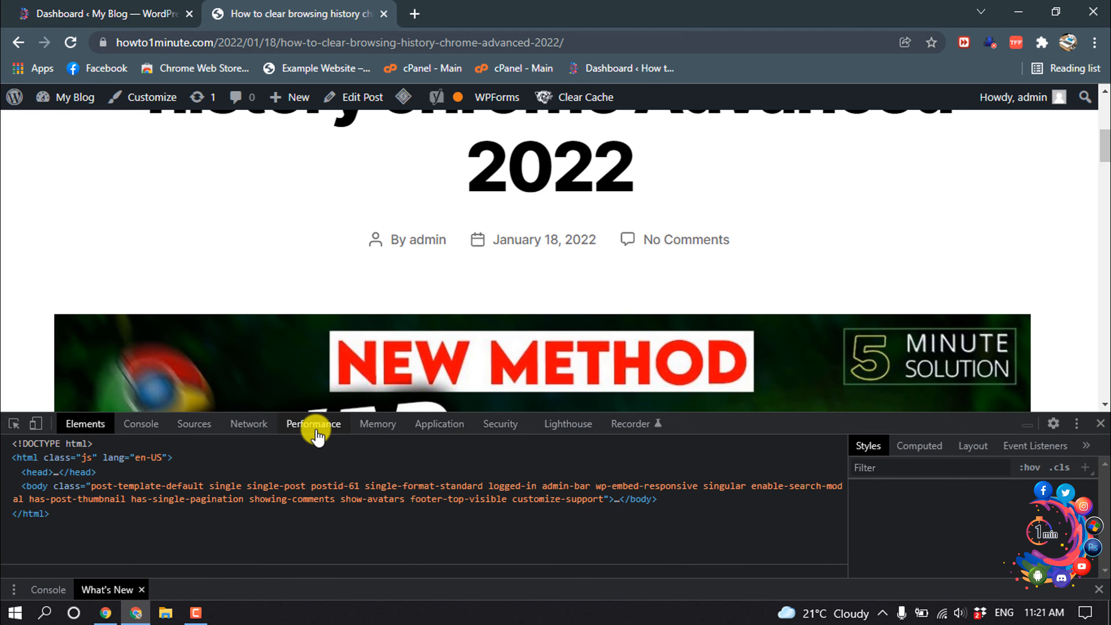
click(14, 424)
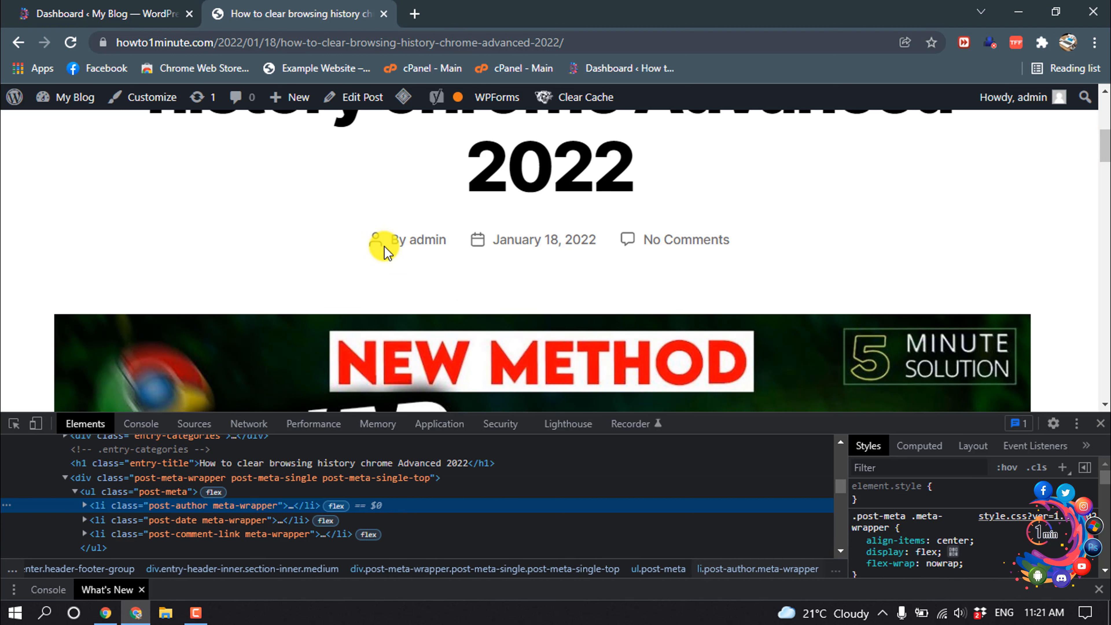
mouse_move(118, 512)
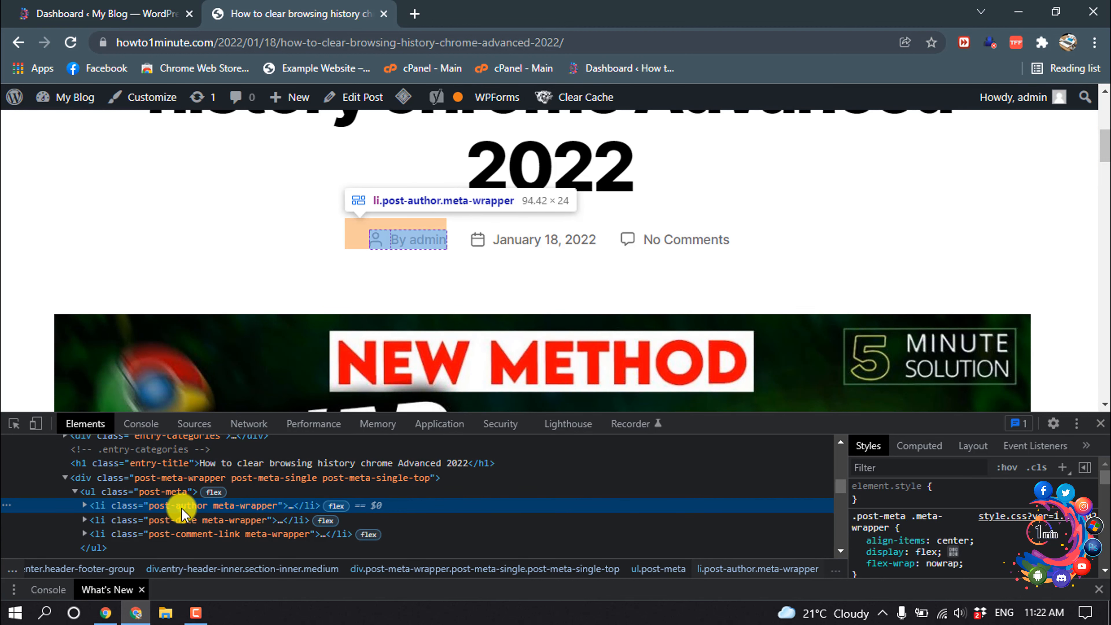
click(85, 505)
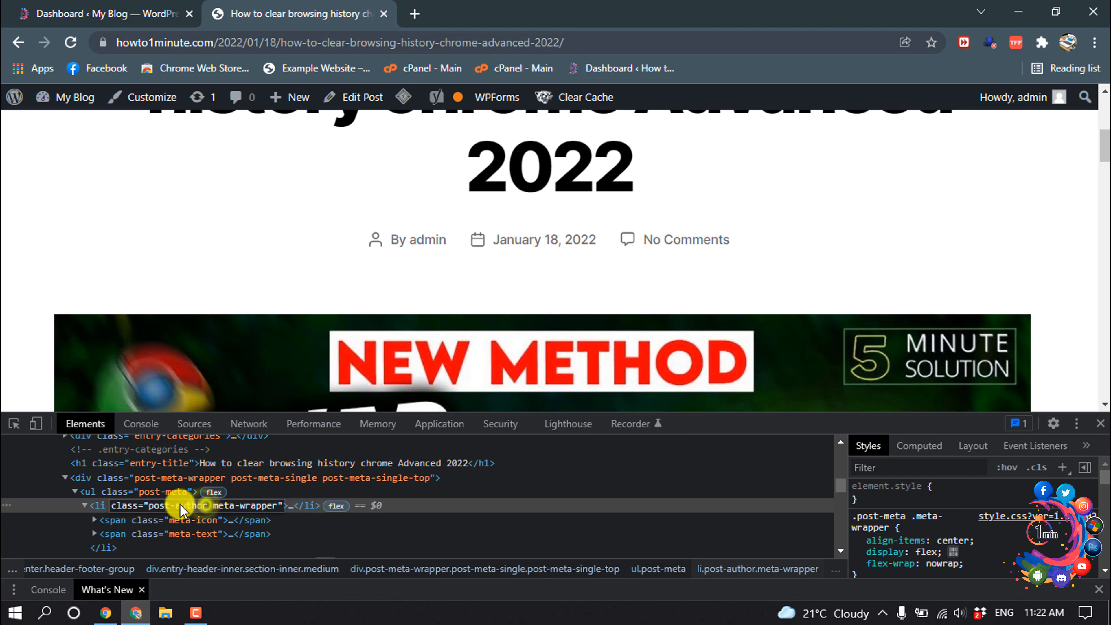
right_click(181, 505)
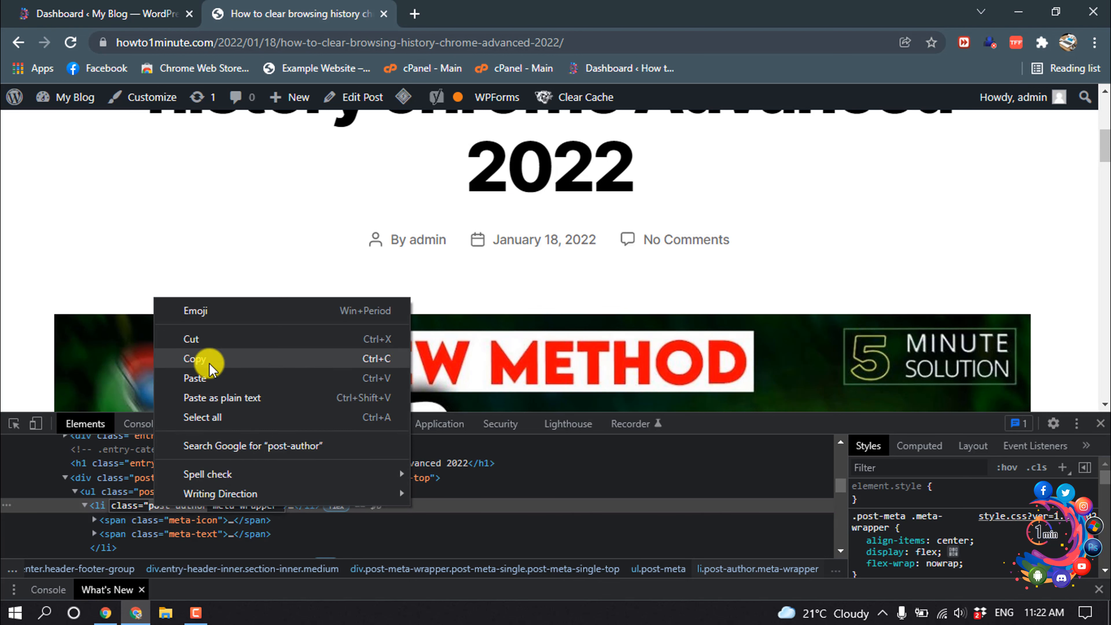
click(556, 225)
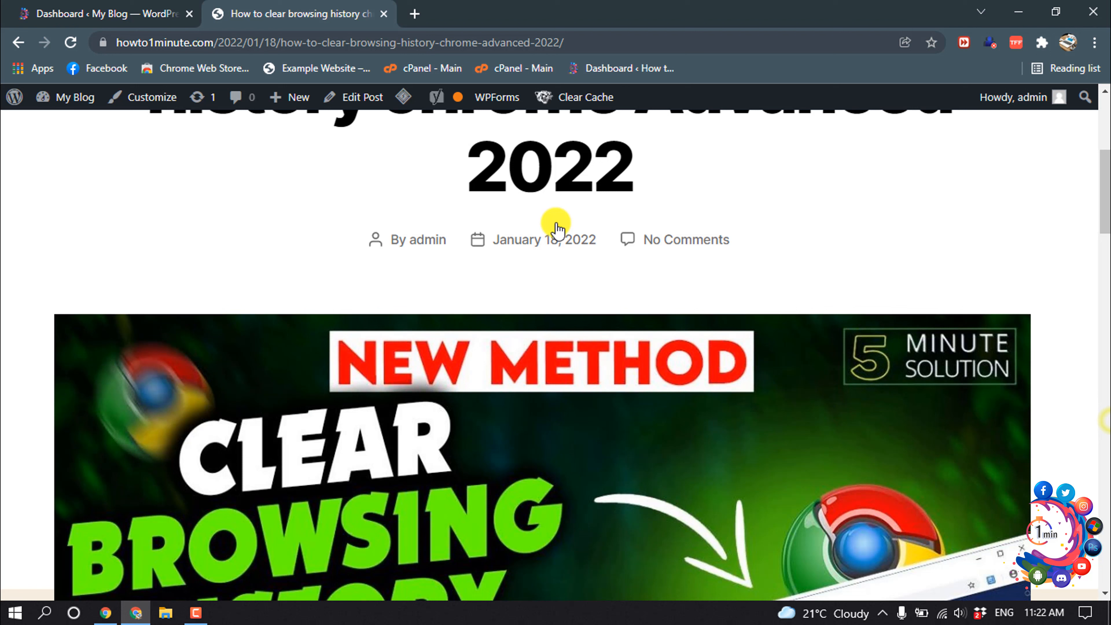
- Enter the site Customizer and reach the empty Additional CSS editor
click(151, 97)
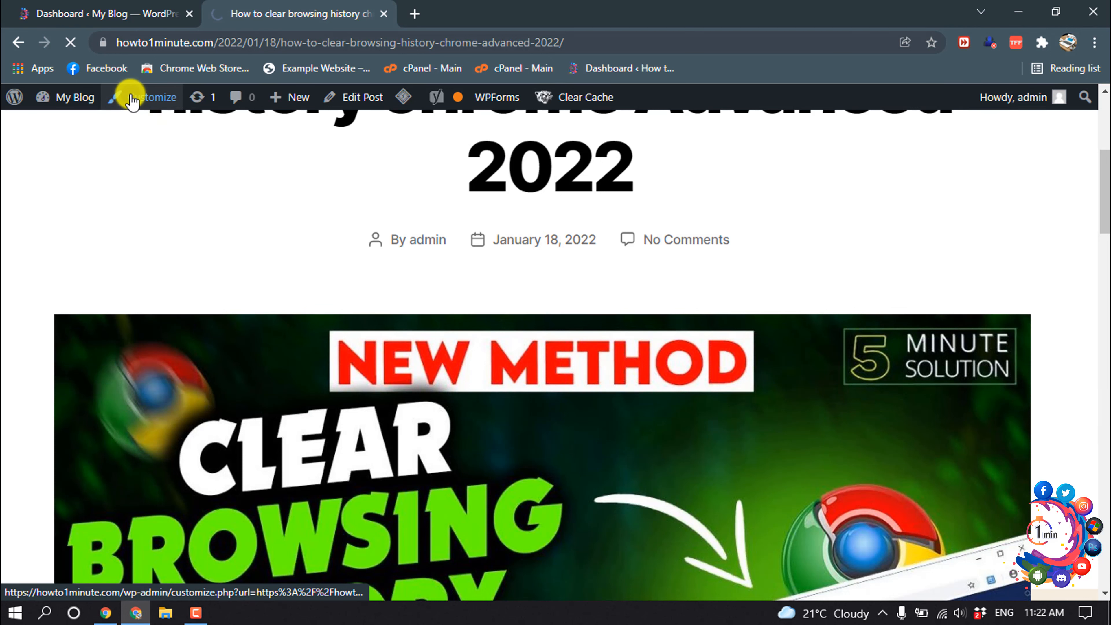
click(152, 98)
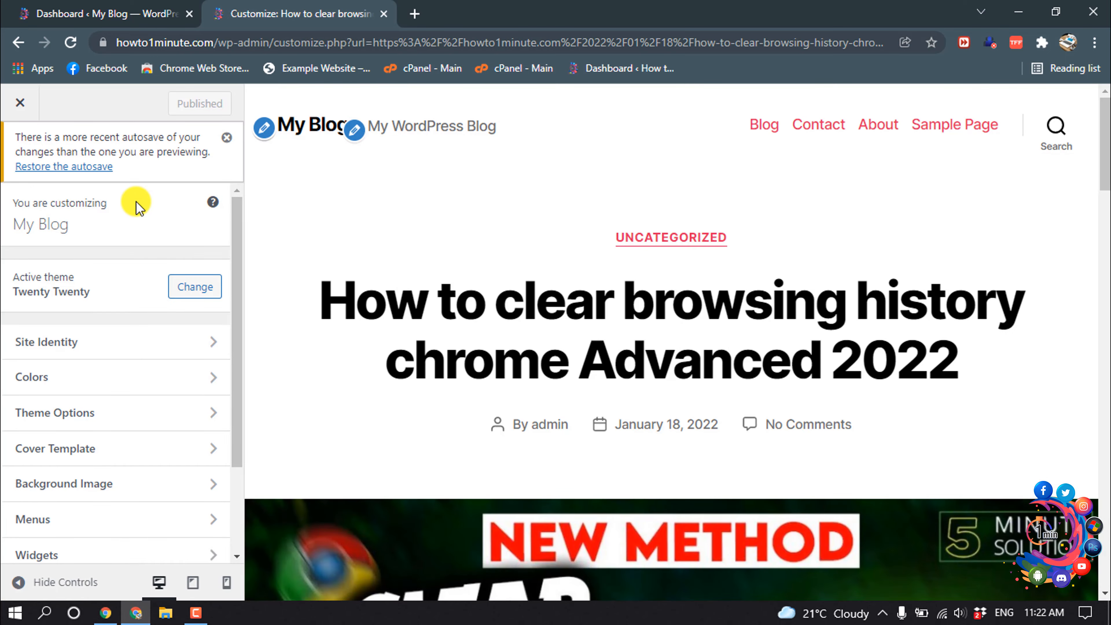
scroll(down, 3)
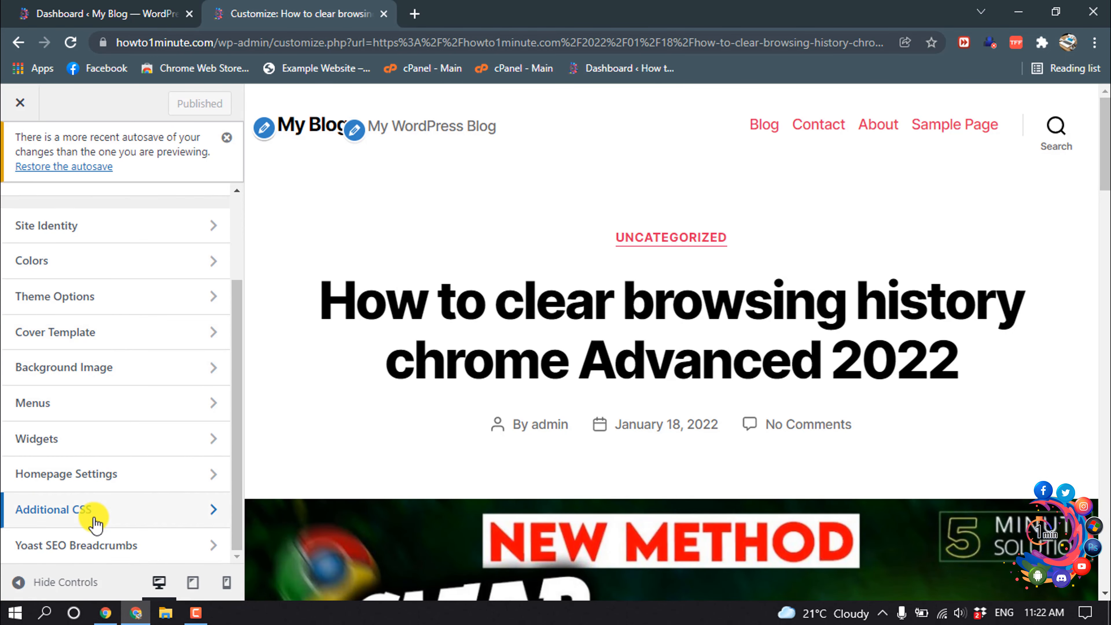
click(53, 509)
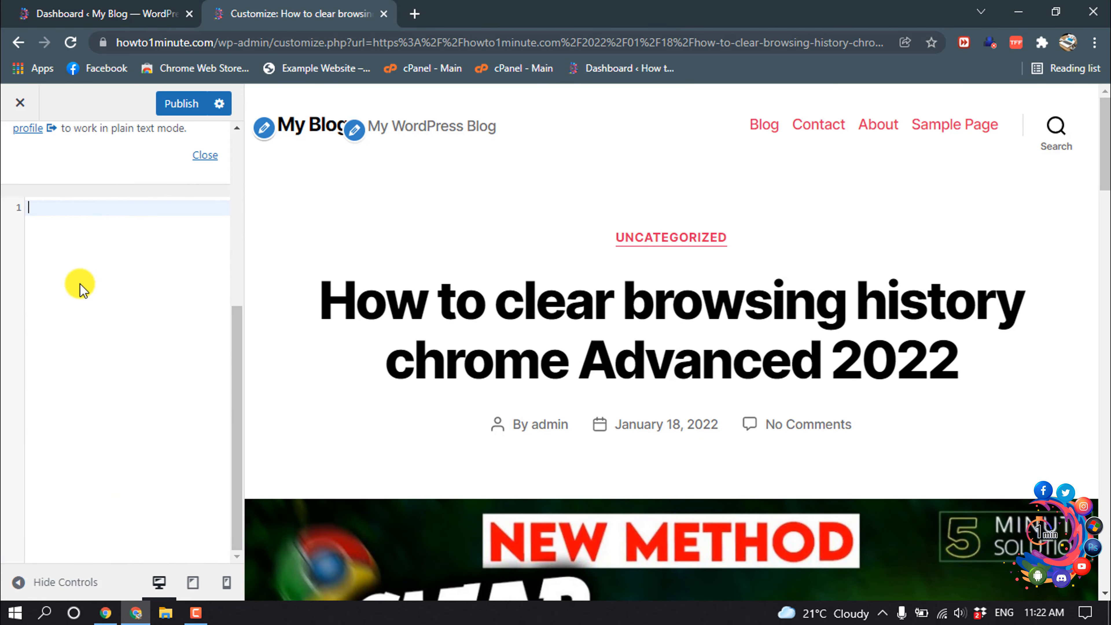
- Add the rule .post-author{display:none!important;} and publish so the byline disappears
text(.post-author)
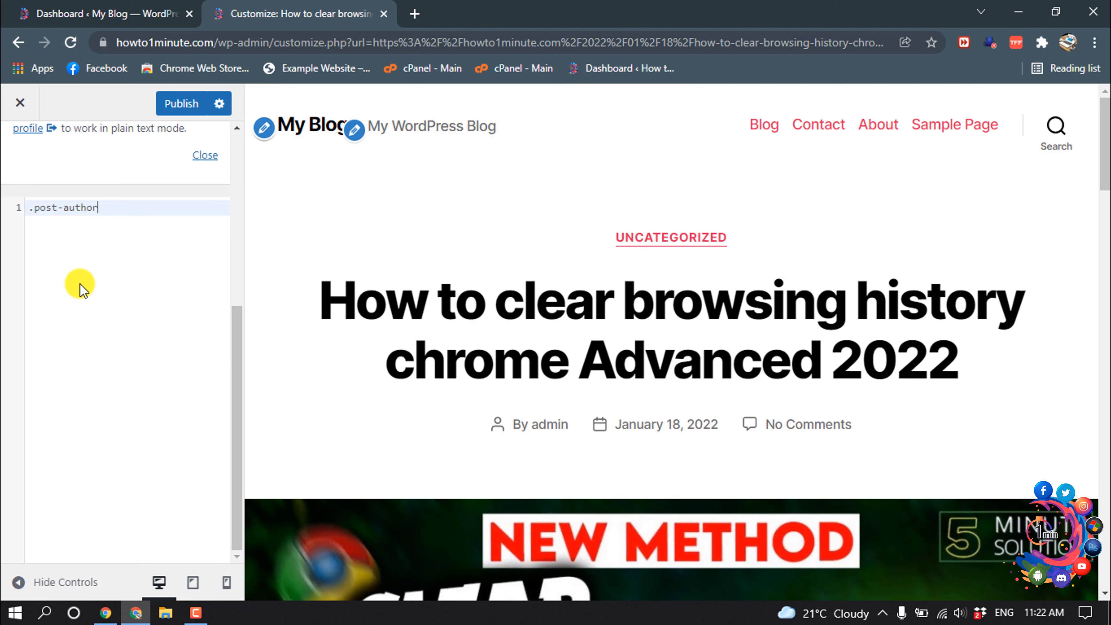
text({)
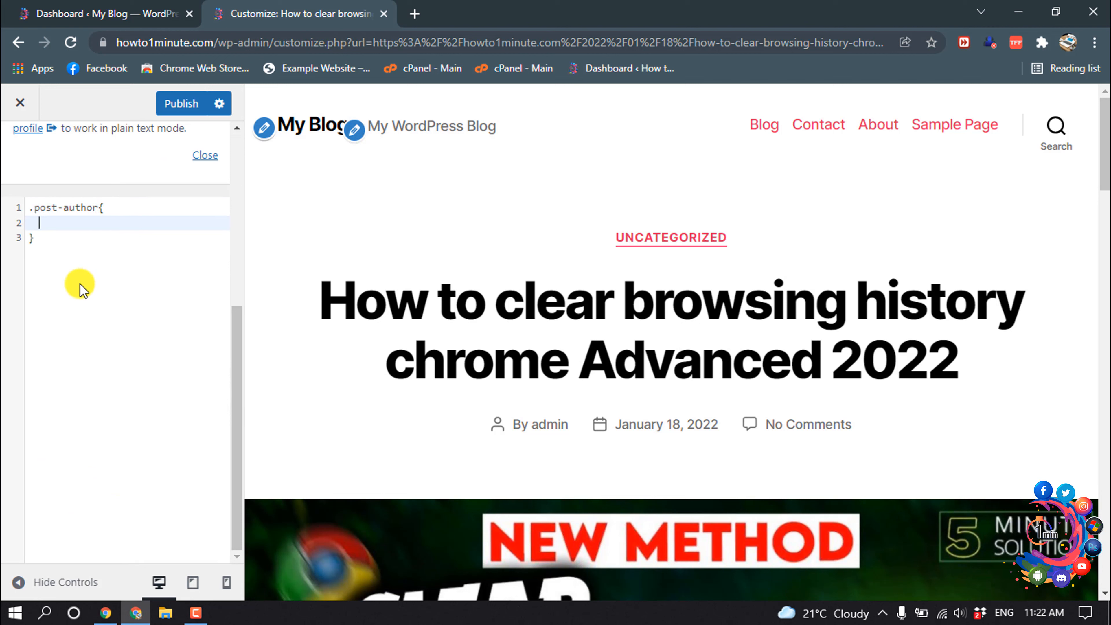
text(display:)
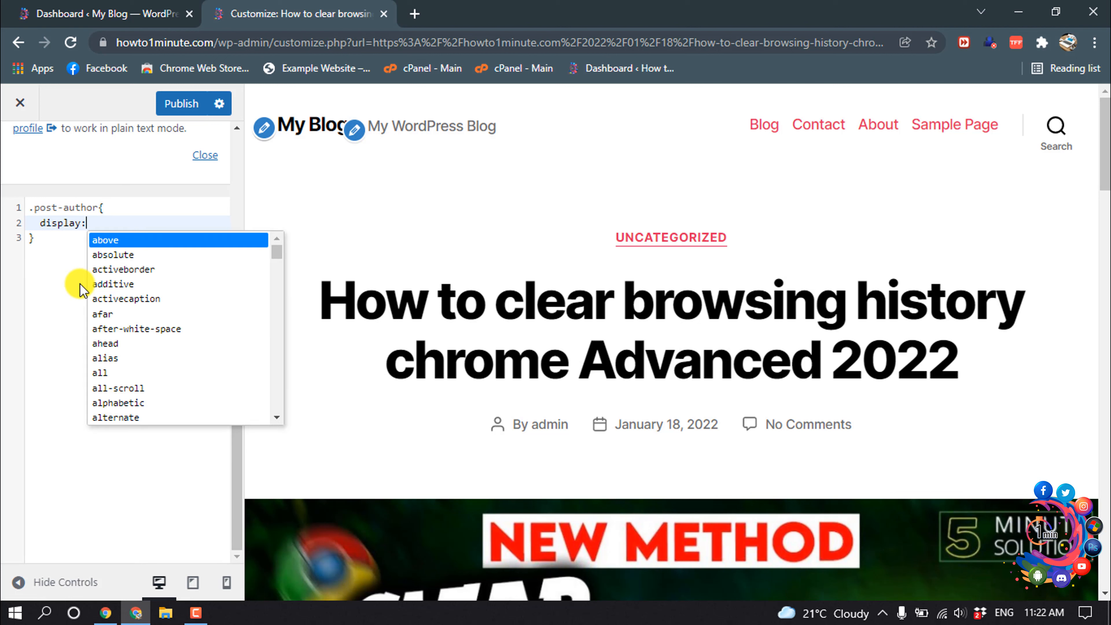
text(none)
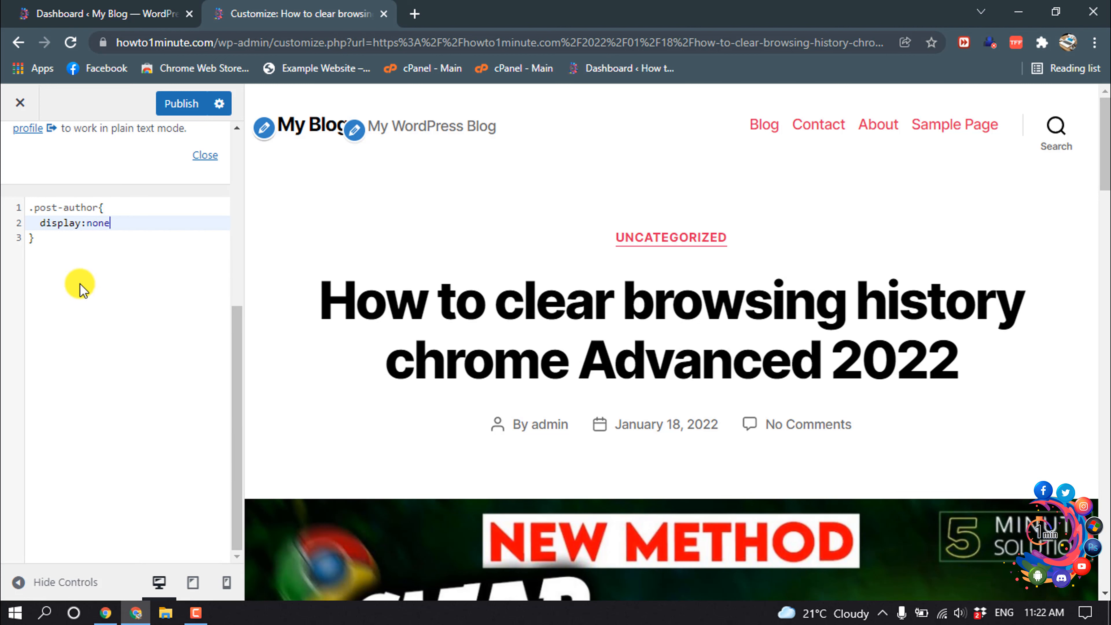
text(!important;)
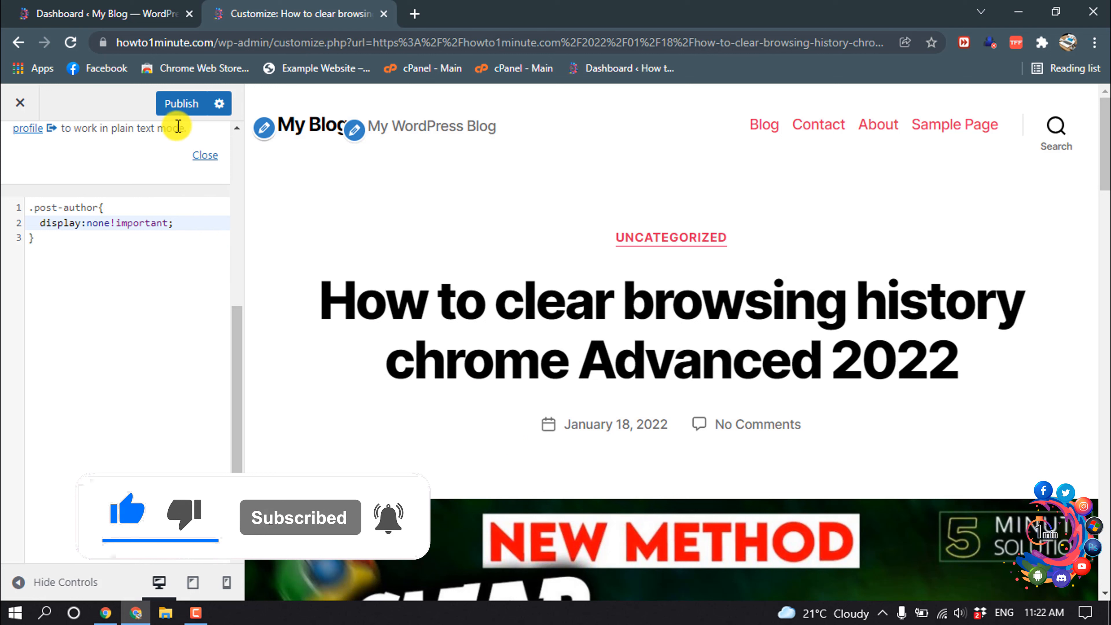
click(180, 104)
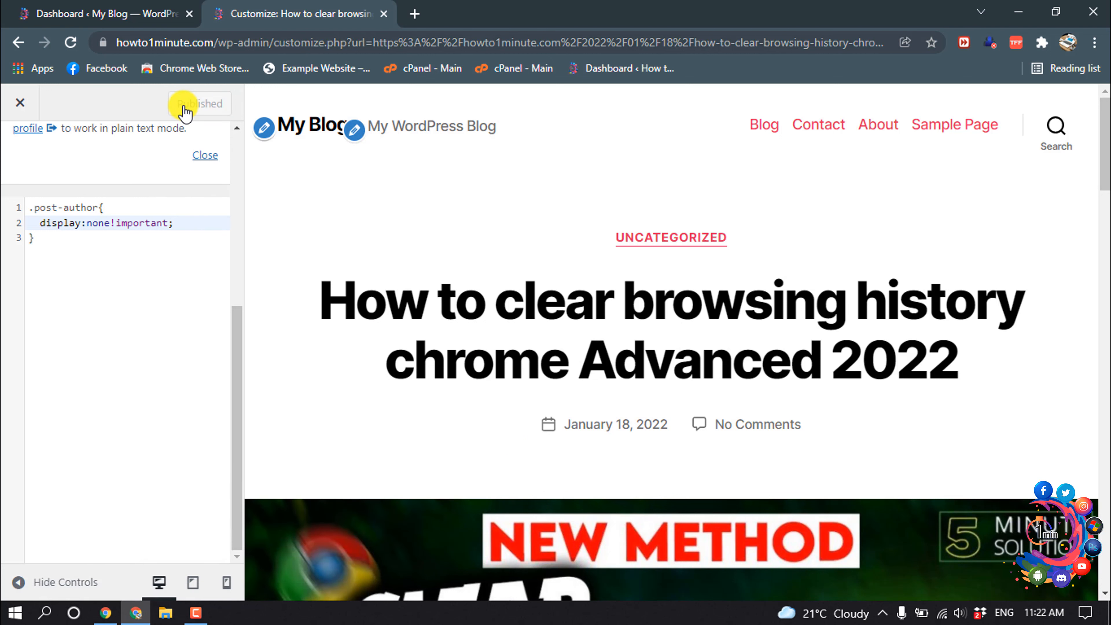